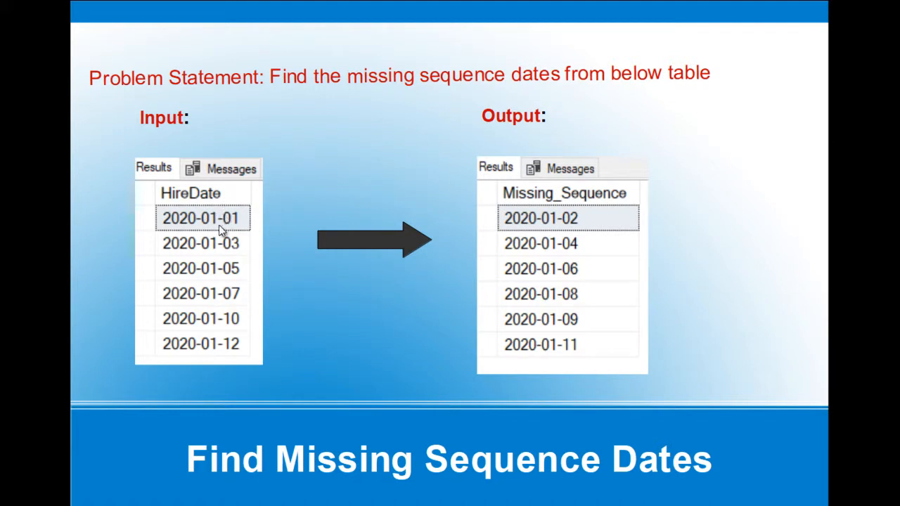
mouse_move(210, 226)
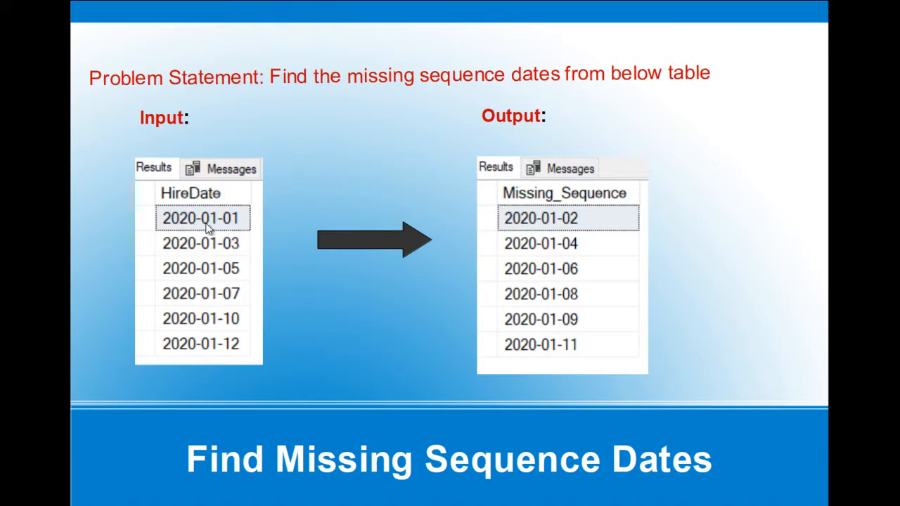
mouse_move(237, 236)
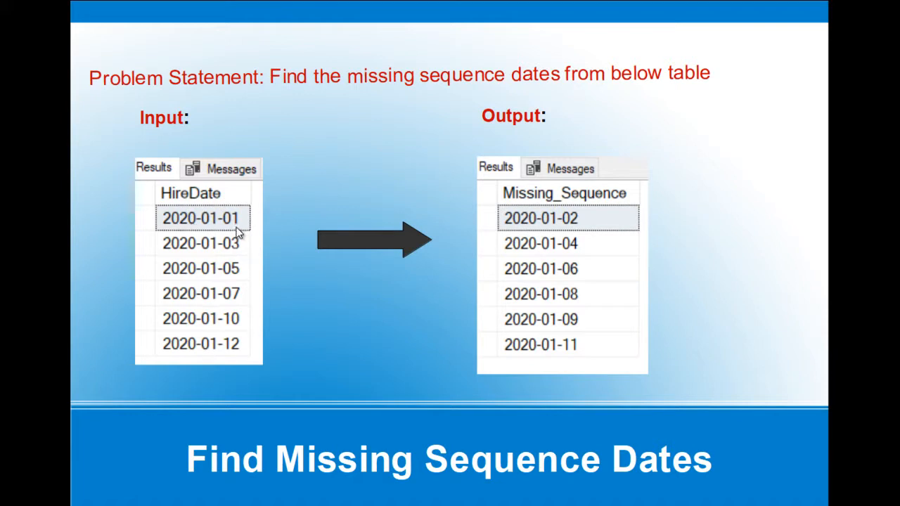
mouse_move(238, 273)
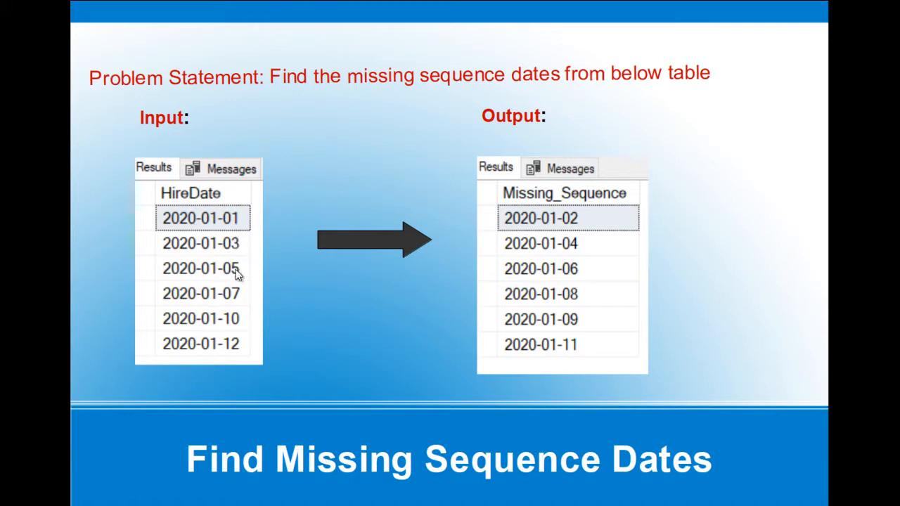
mouse_move(237, 344)
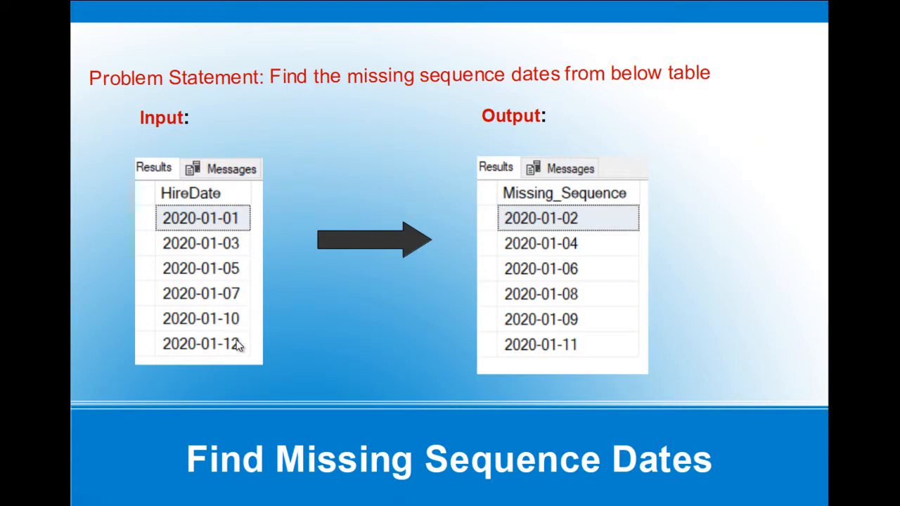
mouse_move(285, 270)
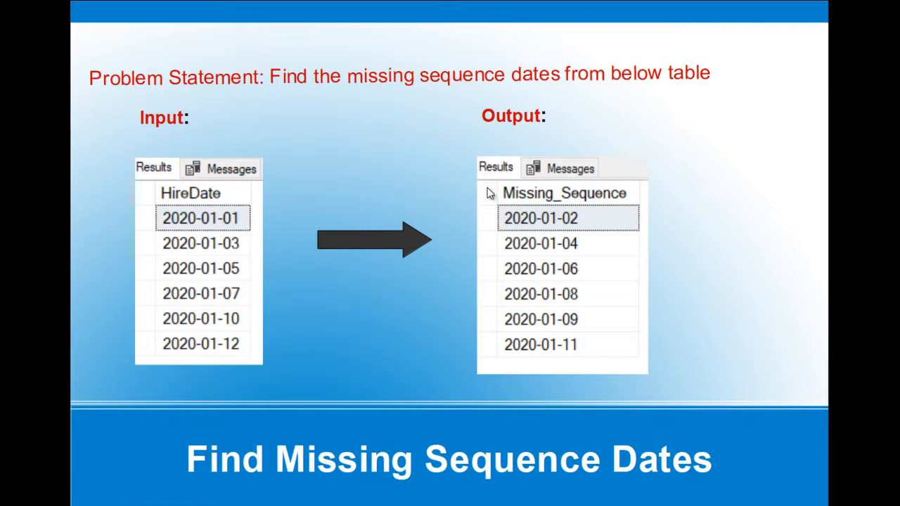
mouse_move(247, 236)
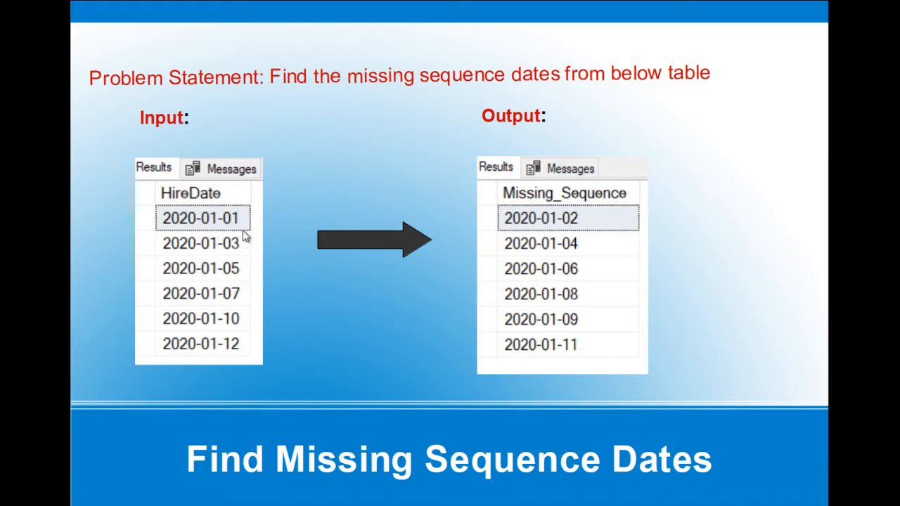
mouse_move(242, 246)
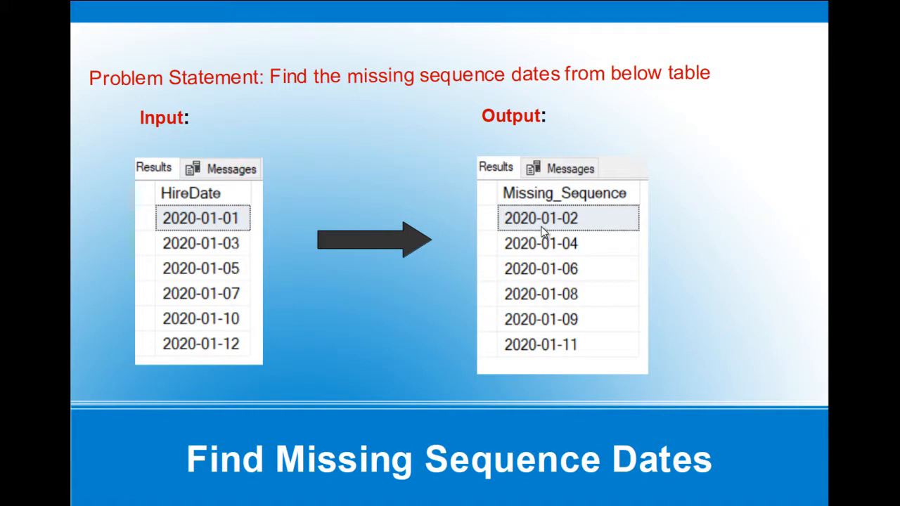
mouse_move(597, 264)
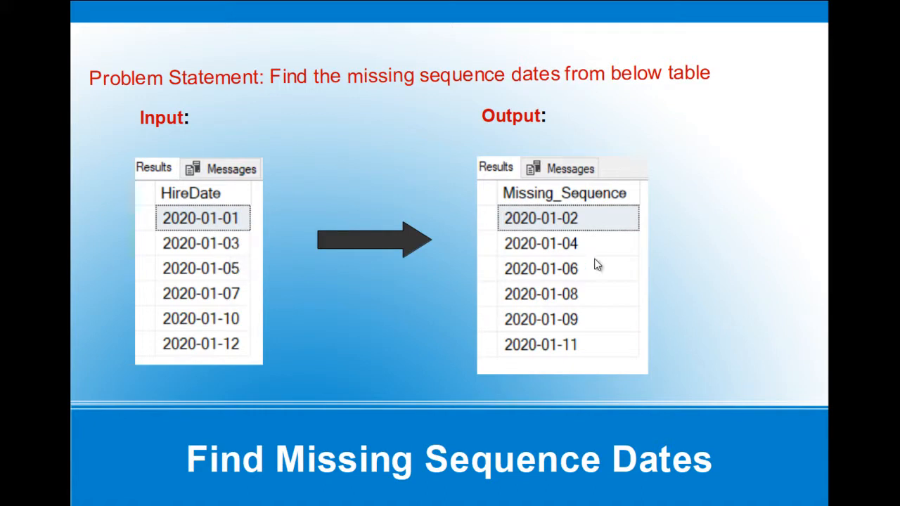
mouse_move(585, 295)
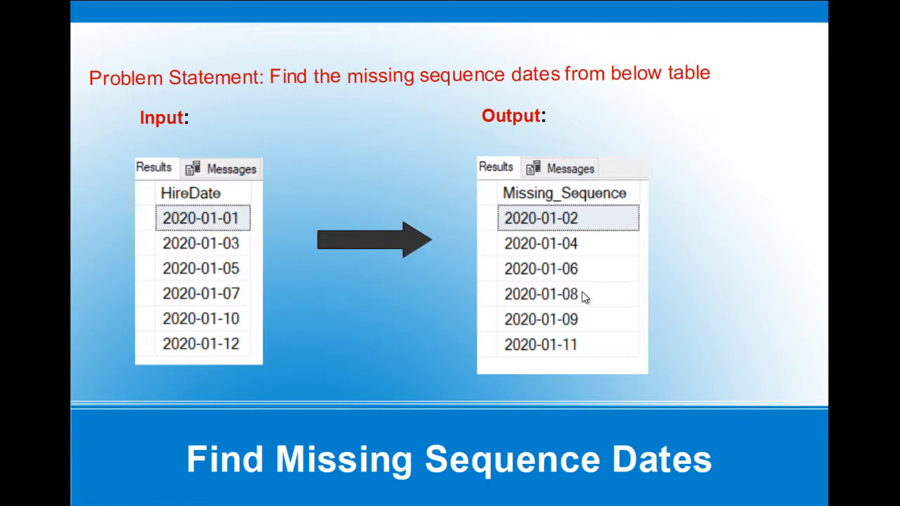
mouse_move(585, 339)
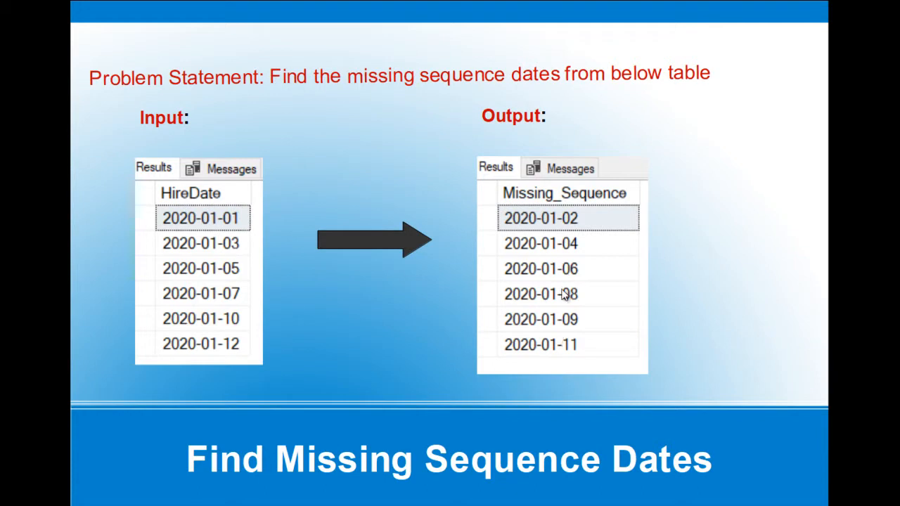
mouse_move(568, 333)
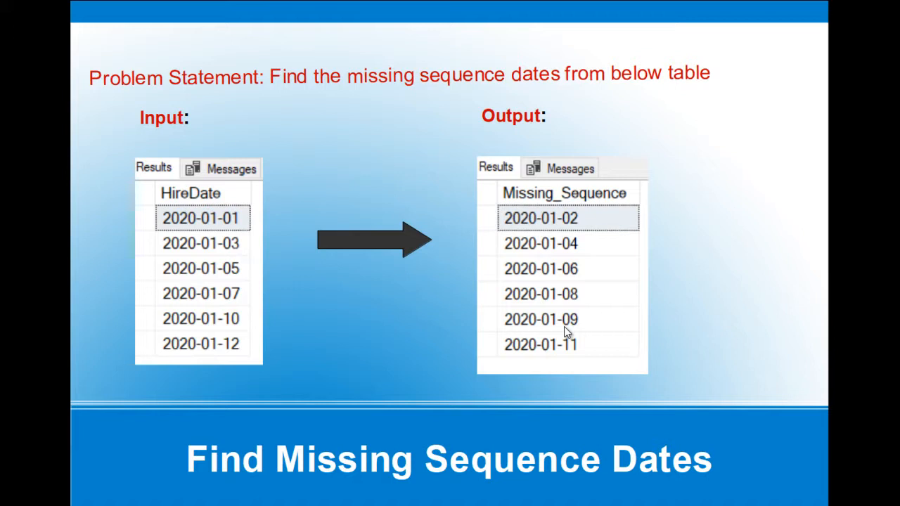
mouse_move(318, 184)
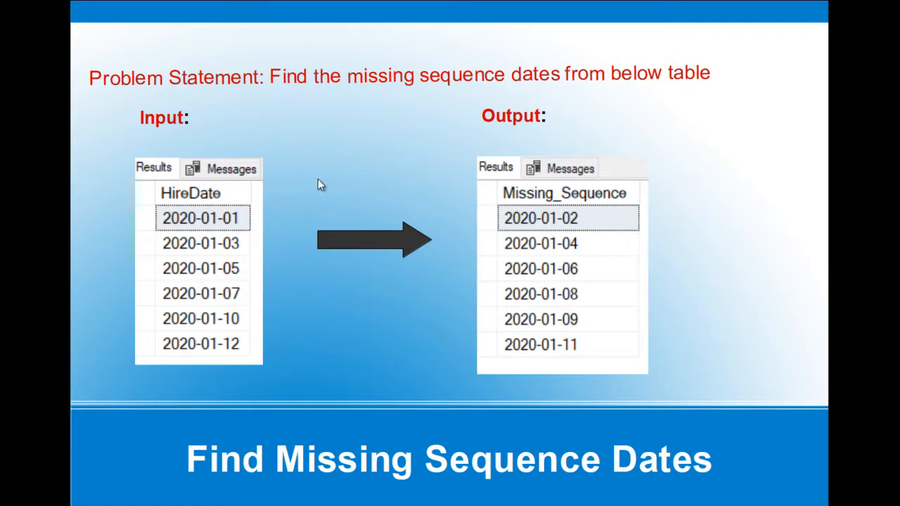
mouse_move(504, 274)
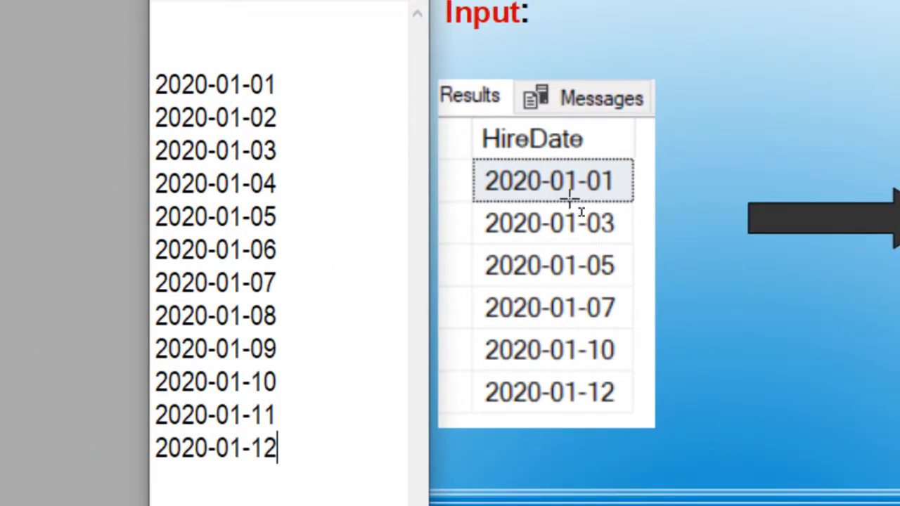
mouse_move(633, 204)
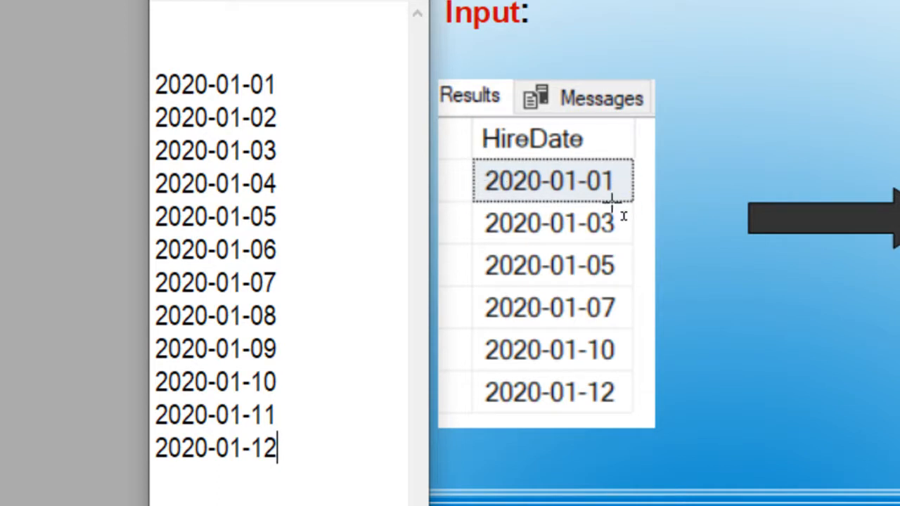
mouse_move(626, 253)
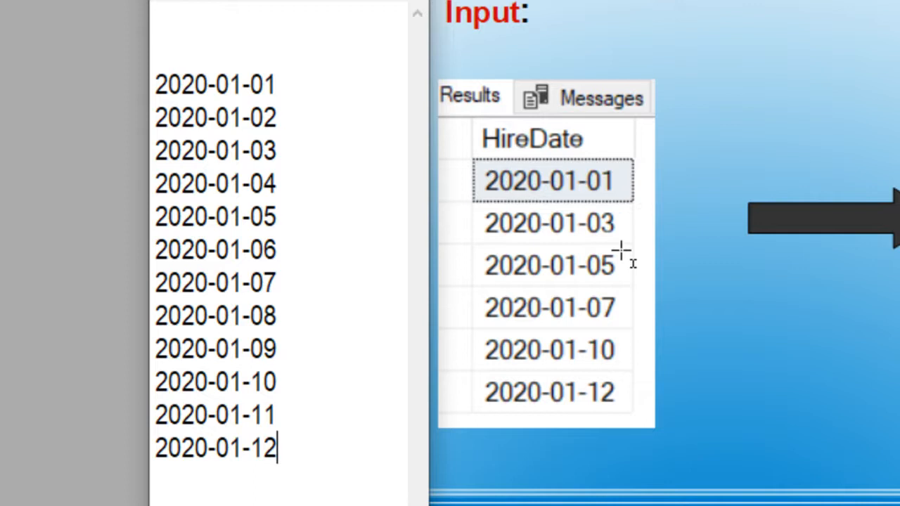
mouse_move(633, 397)
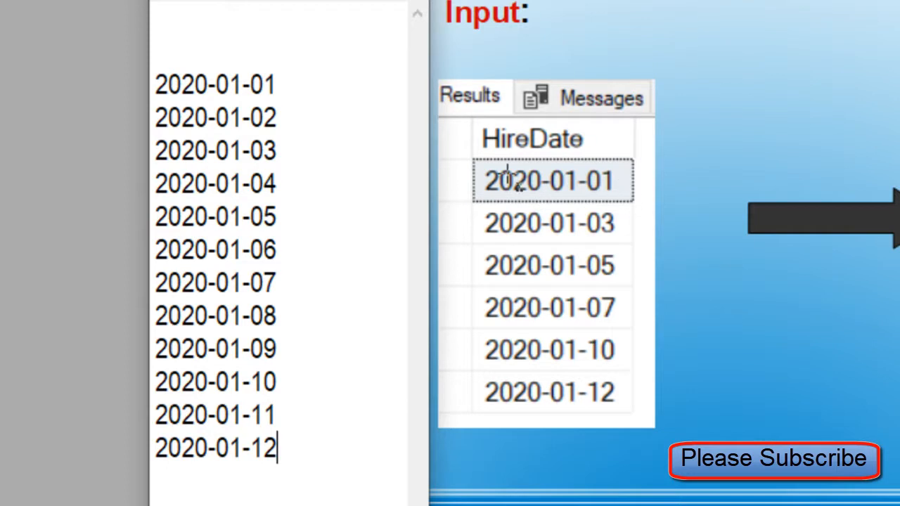
mouse_move(594, 390)
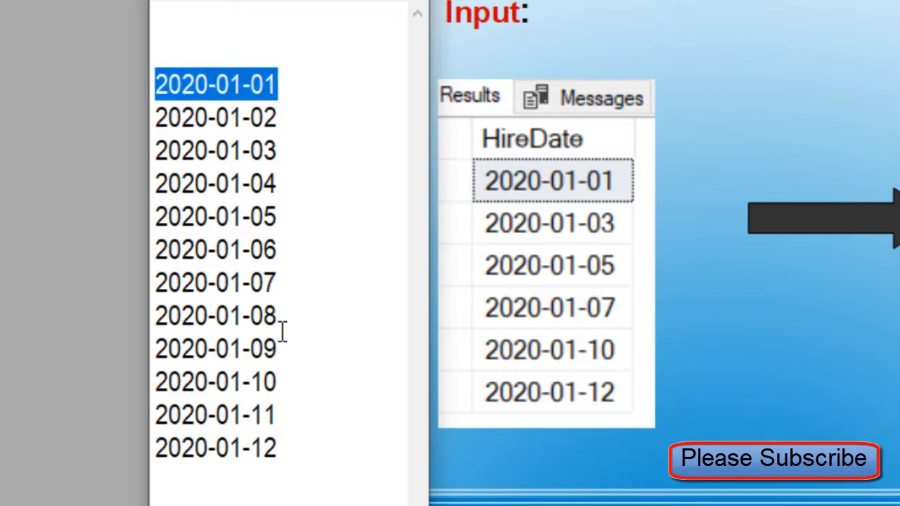
Step: Execute SELECT * FROM tblEmployee_HireDates to show the six stored hire dates
left_click(215, 448)
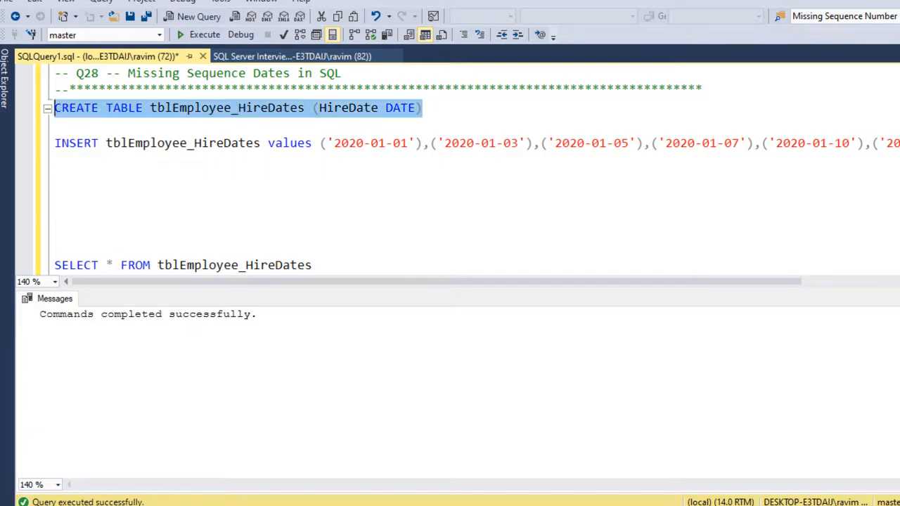
mouse_move(241, 174)
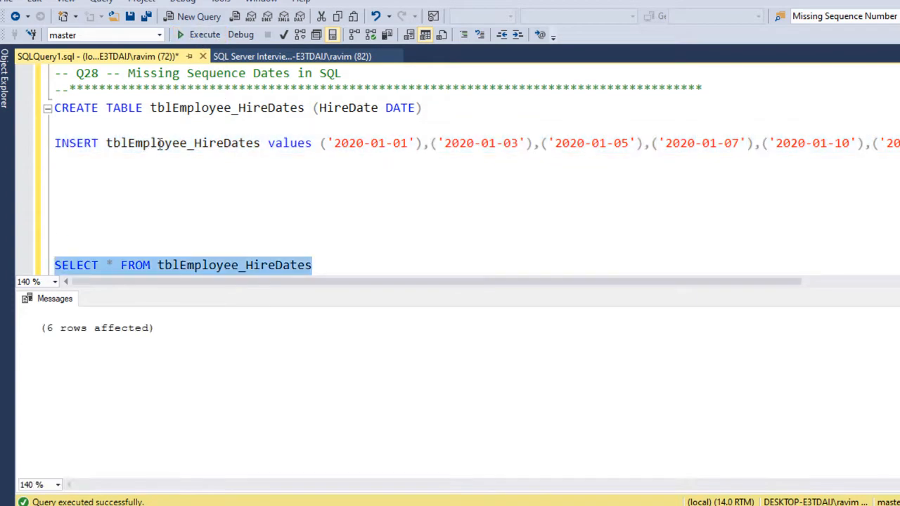
left_click(205, 34)
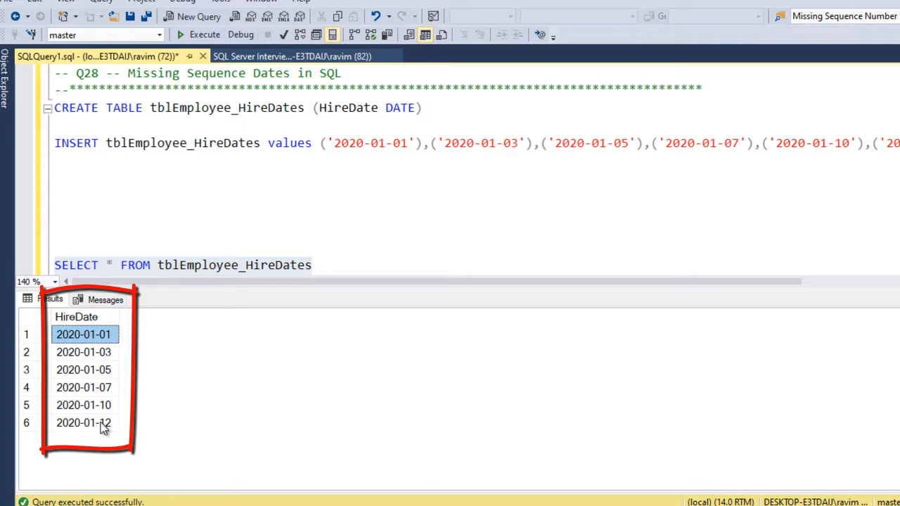
left_click(83, 423)
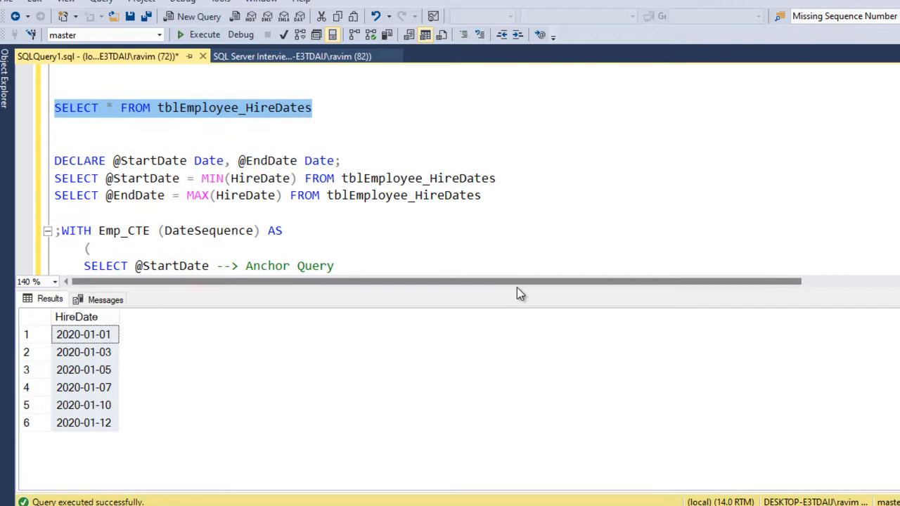
scroll("down", 3)
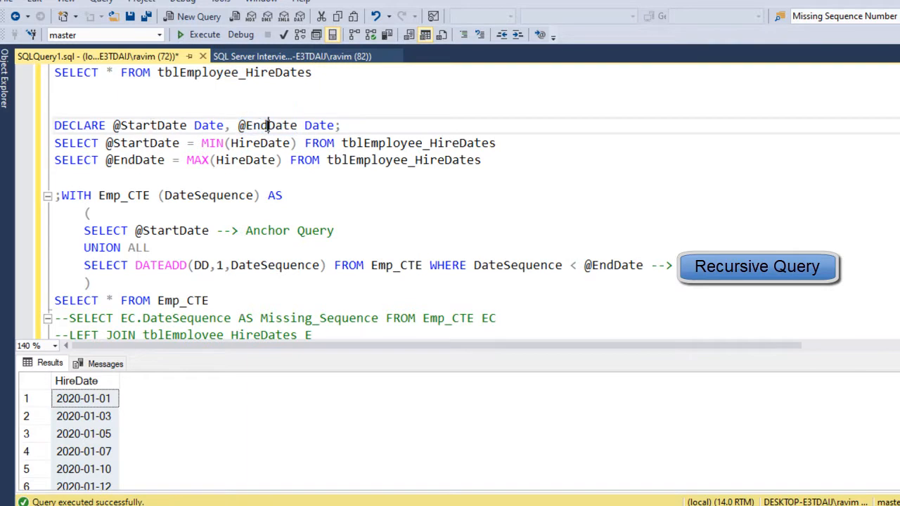
left_click_drag(55, 143, 495, 143)
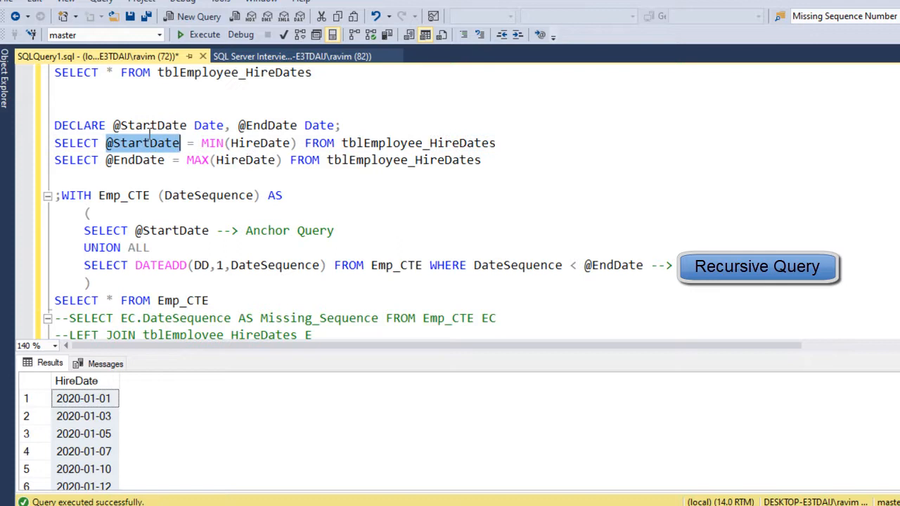
mouse_move(160, 145)
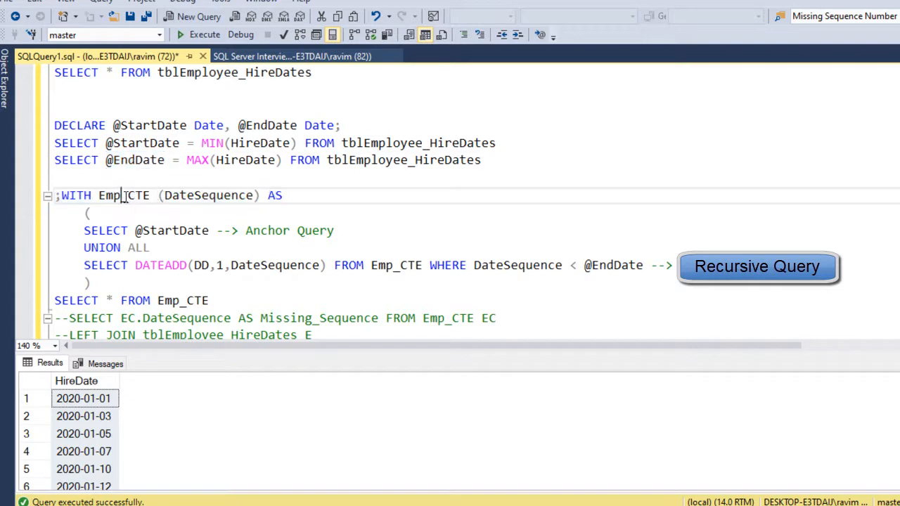
double_click(124, 195)
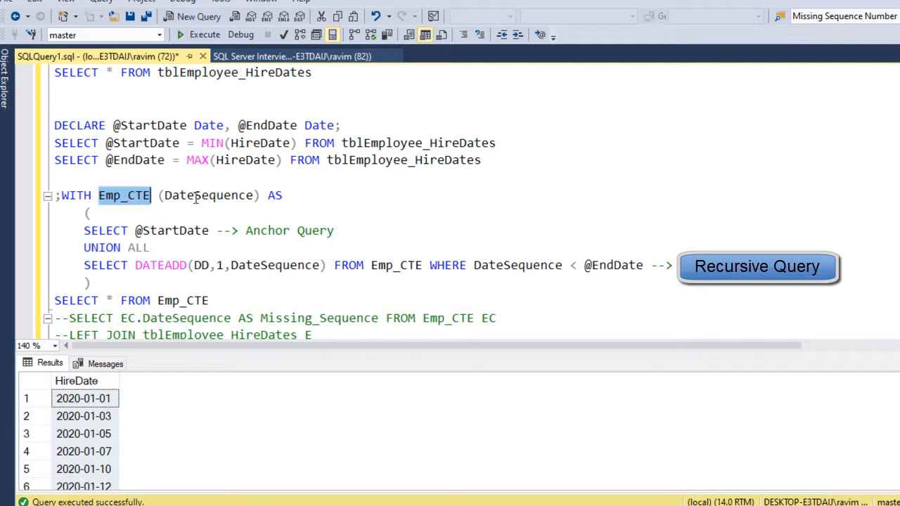
double_click(208, 195)
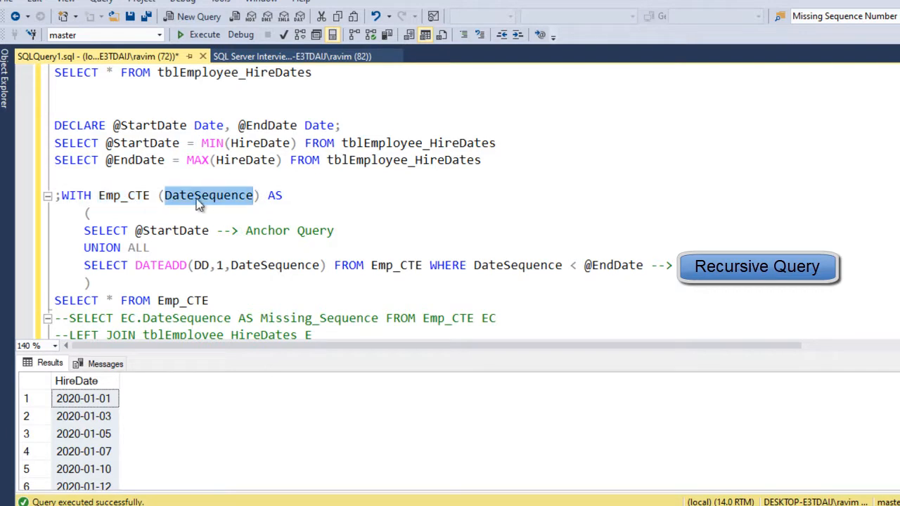
mouse_move(204, 200)
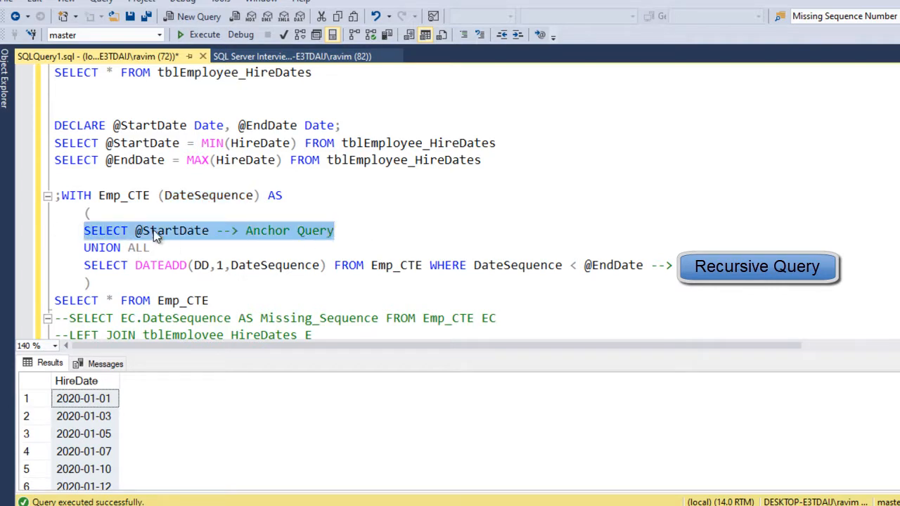
mouse_move(172, 230)
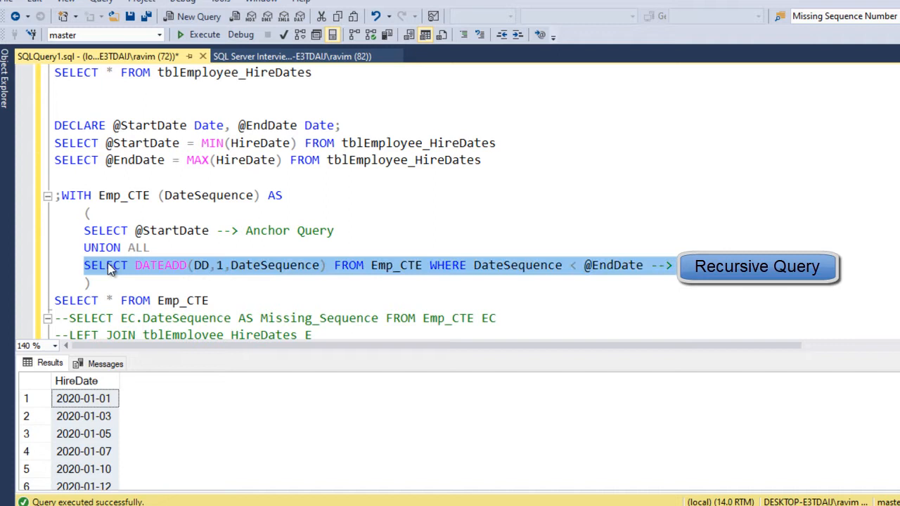
mouse_move(221, 274)
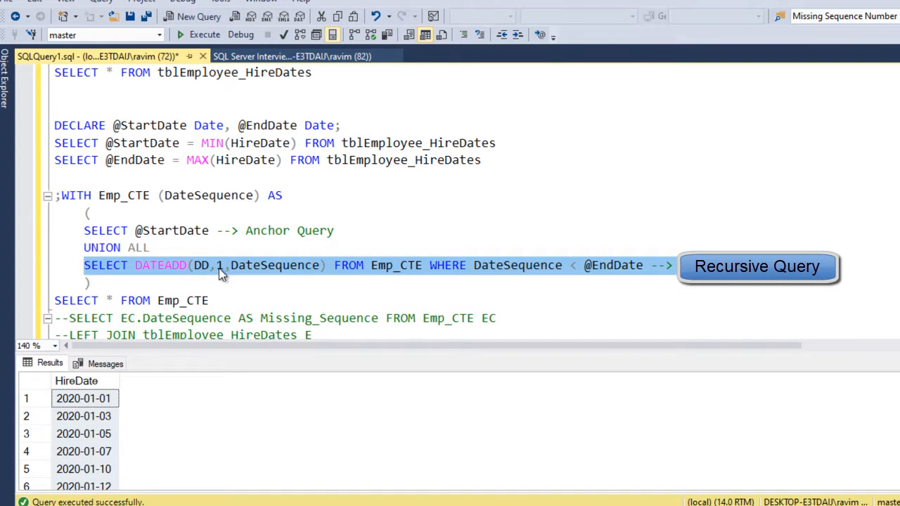
double_click(160, 266)
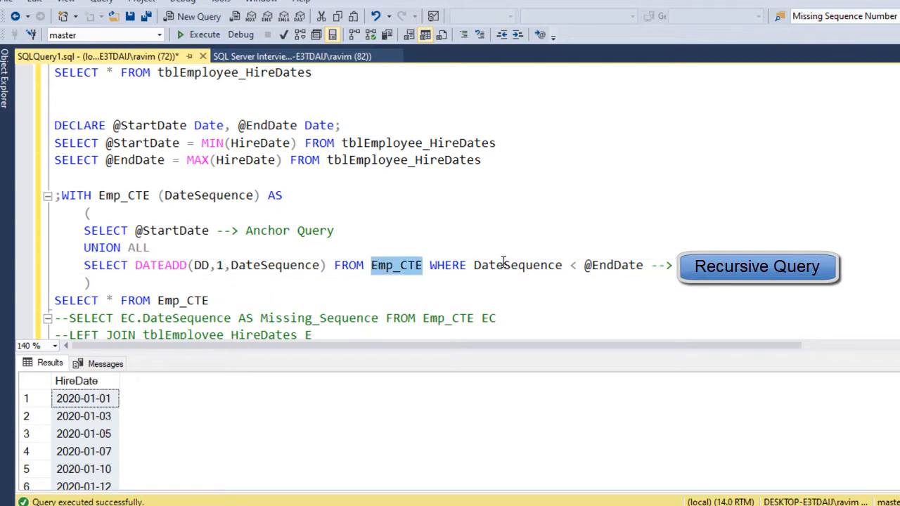
double_click(517, 265)
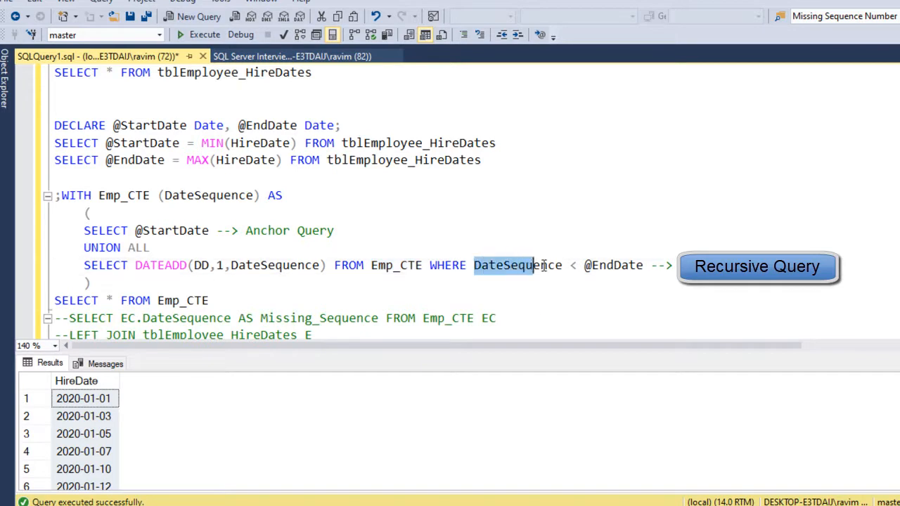
double_click(613, 265)
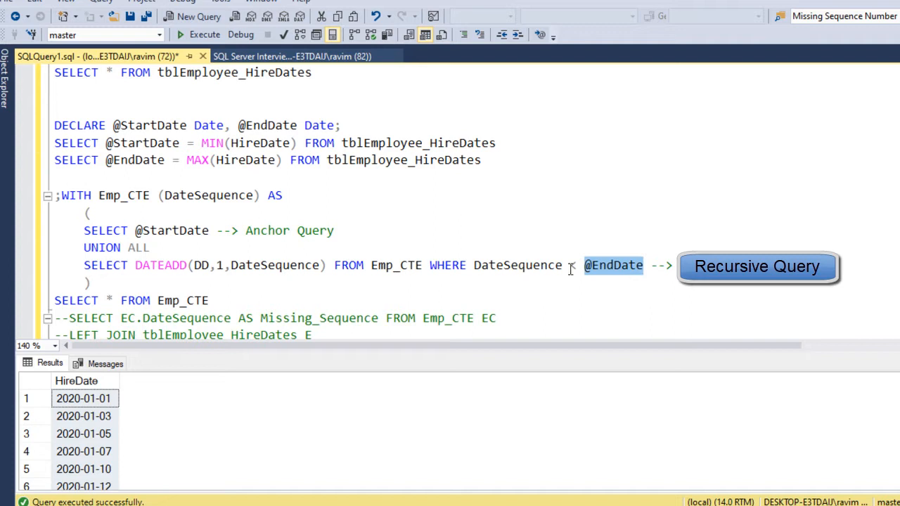
mouse_move(613, 266)
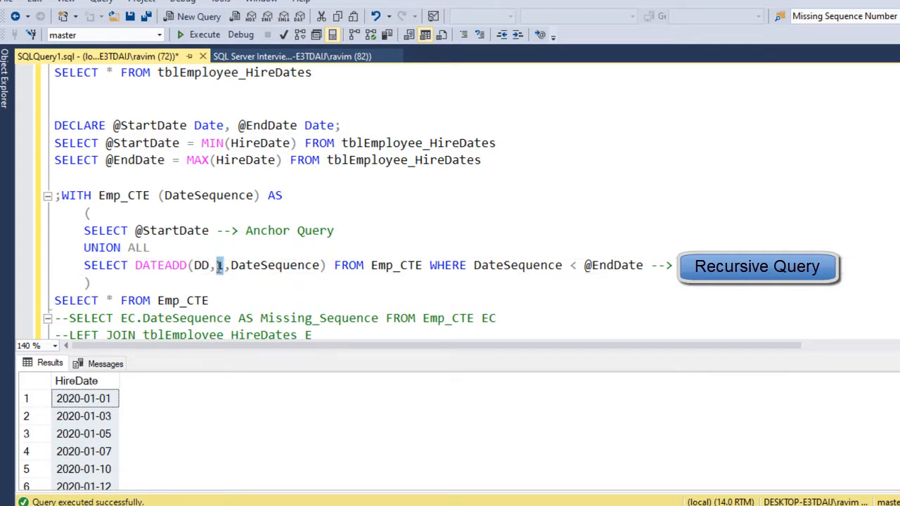
double_click(274, 265)
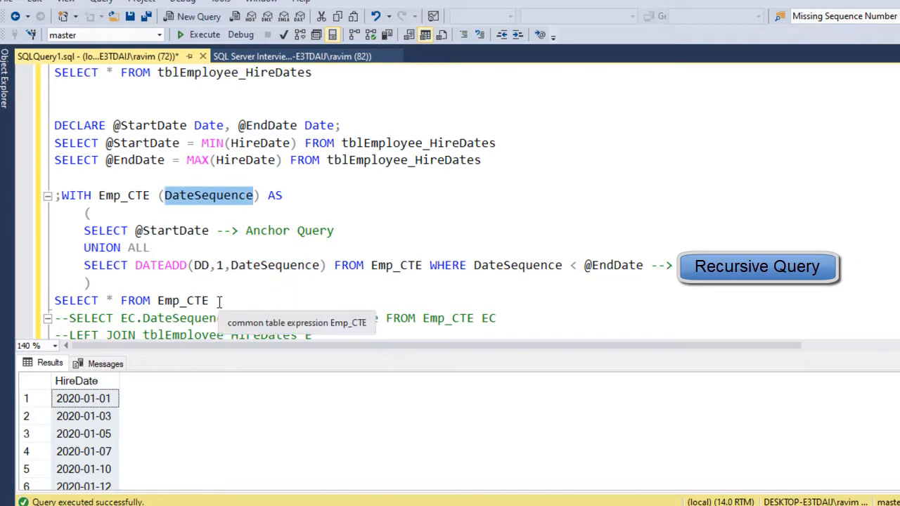
left_click_drag(55, 125, 208, 300)
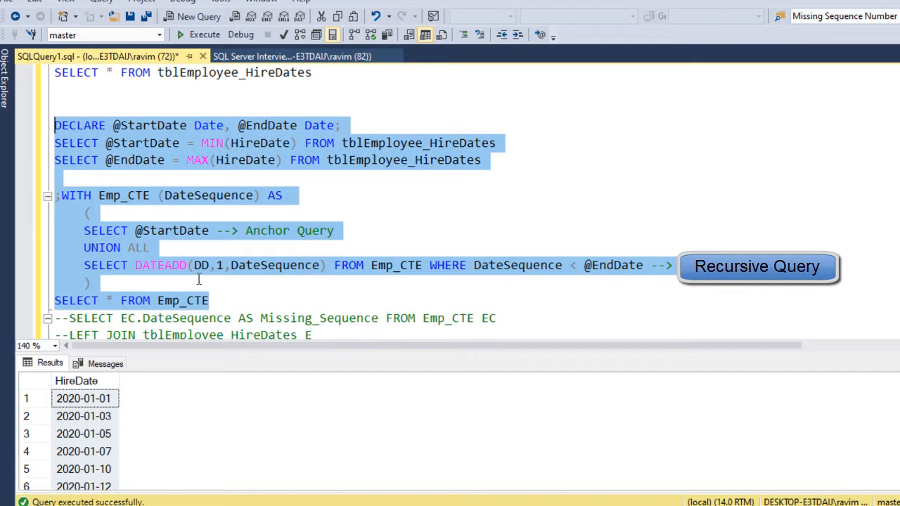
mouse_move(208, 278)
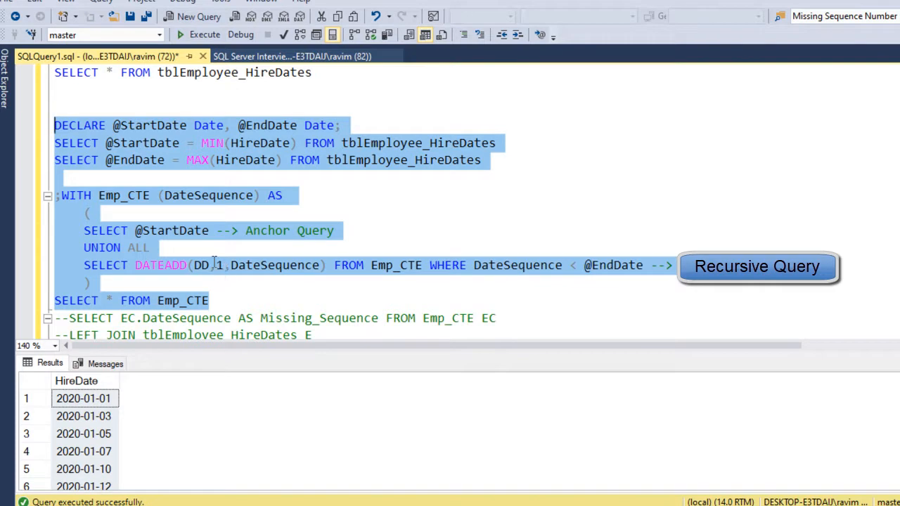
Step: Execute the selected Emp_CTE block and scroll through dates 2020-01-01 to 2020-01-12
left_click(203, 35)
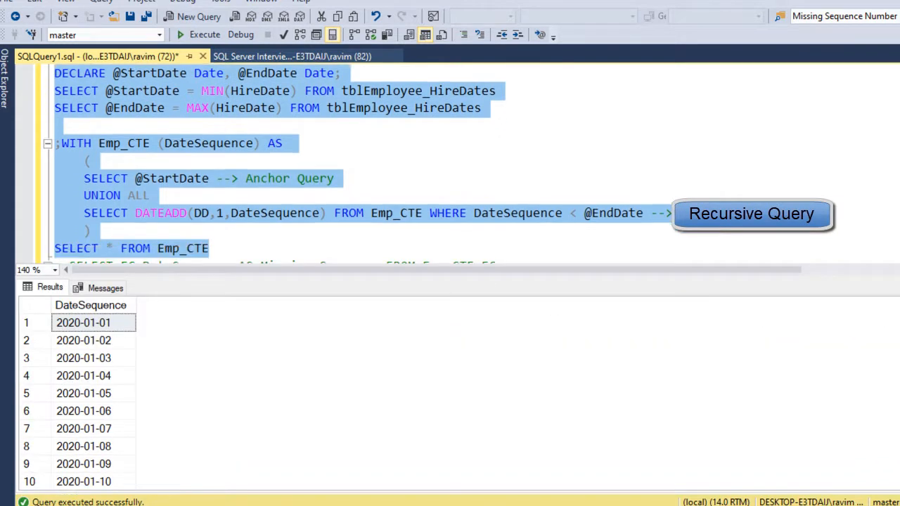
scroll("down", 3)
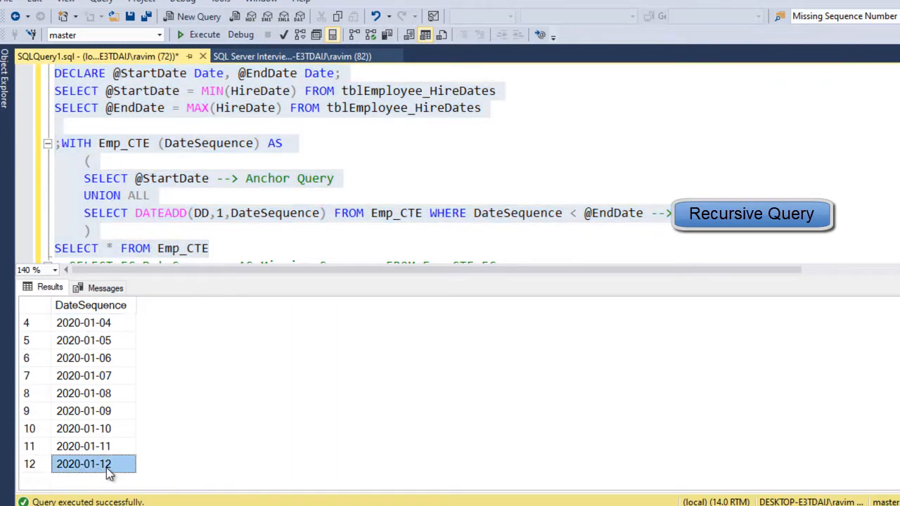
mouse_move(115, 447)
type("--")
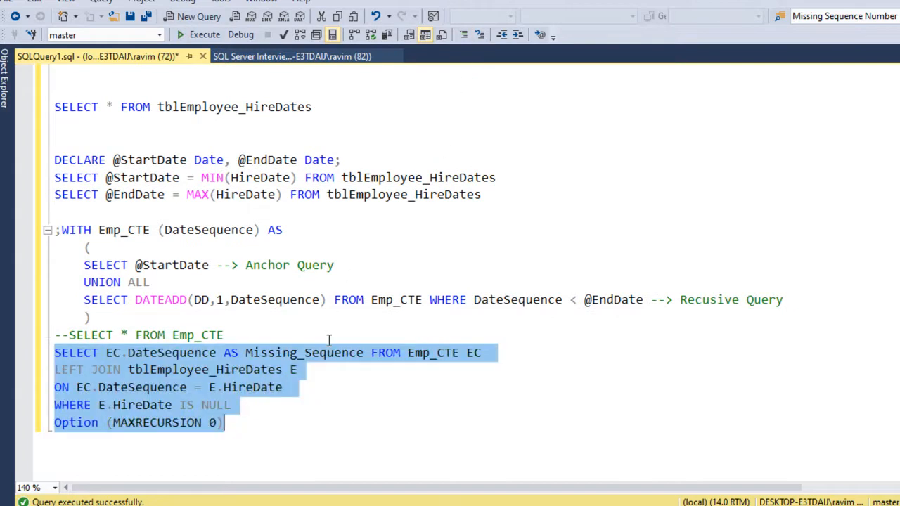
Step: Go over the LEFT JOIN query from Emp_CTE to tblEmployee_HireDates, aliased Missing_Sequence
left_click(309, 369)
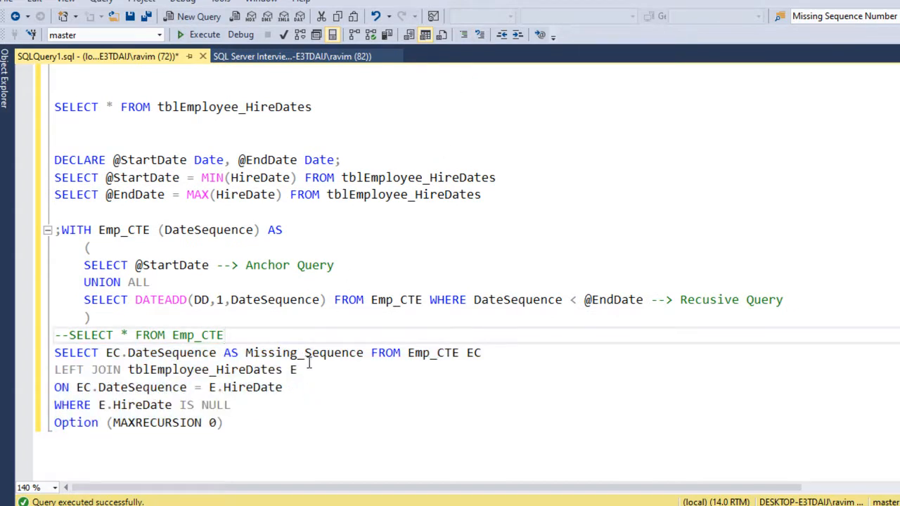
double_click(76, 352)
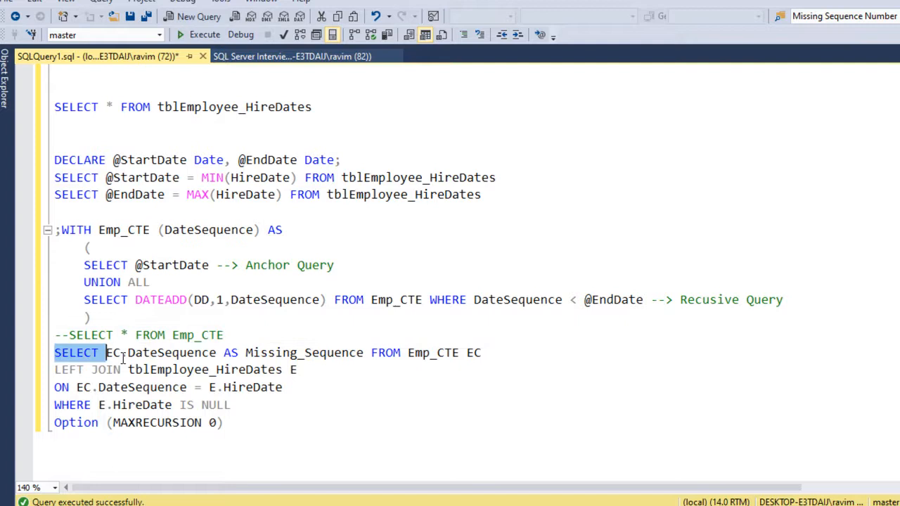
double_click(172, 352)
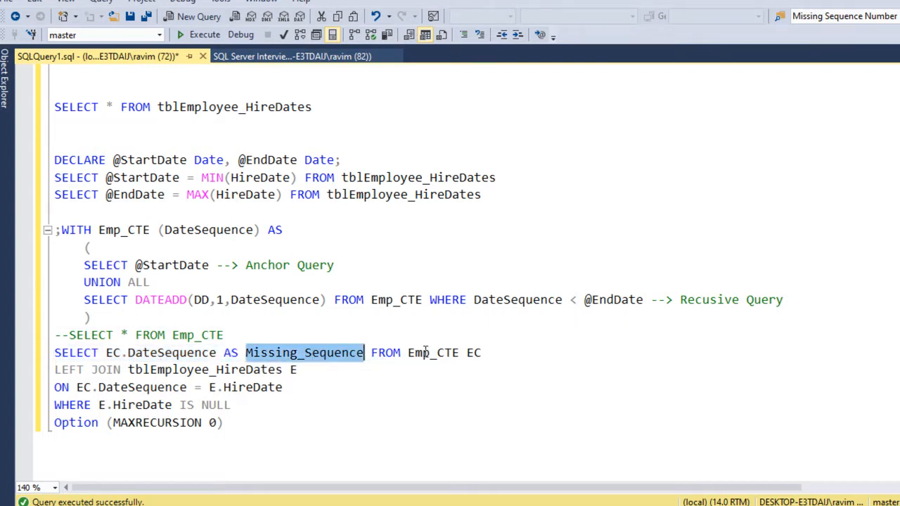
double_click(432, 353)
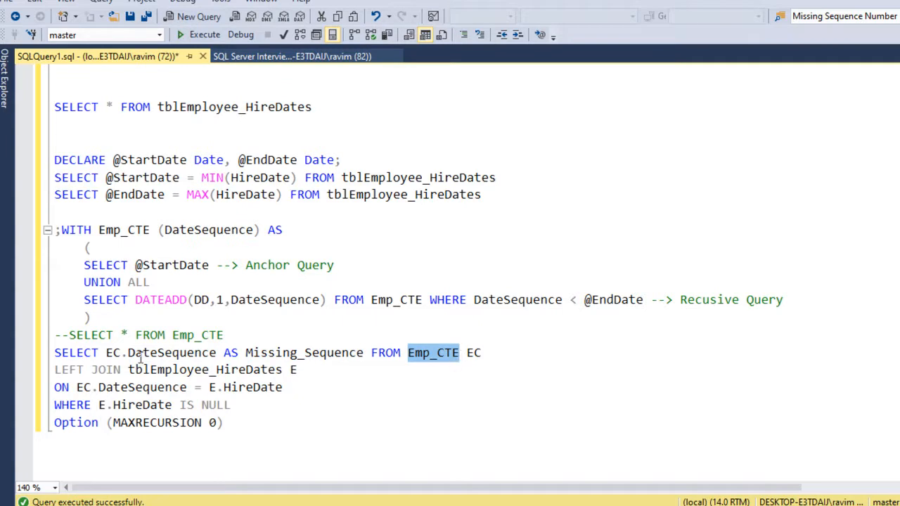
double_click(205, 370)
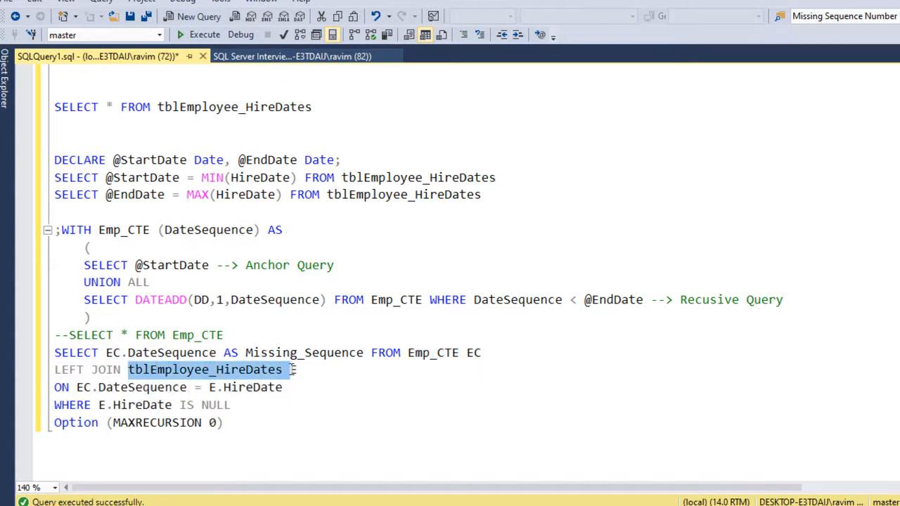
mouse_move(204, 370)
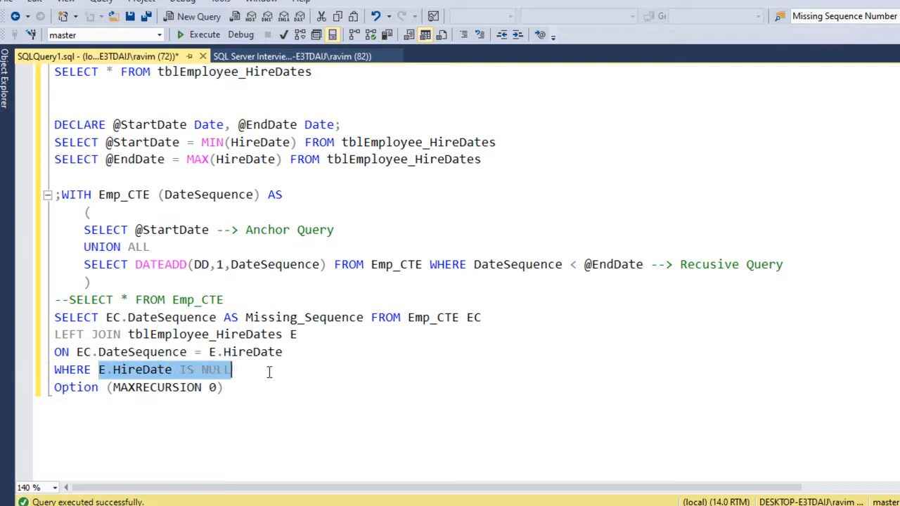
mouse_move(256, 382)
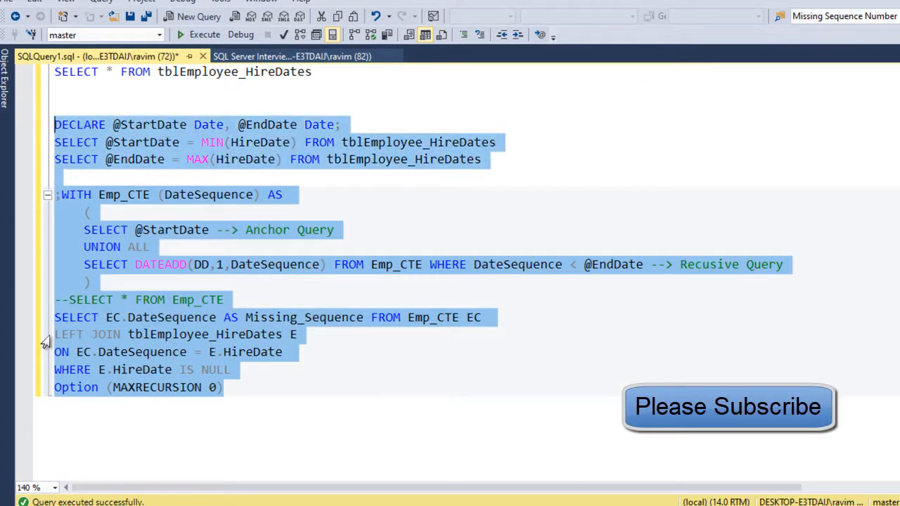
Step: Execute the full script and check missing dates 2020-01-02, 04, 06, 08, 09 and 11
left_click(203, 34)
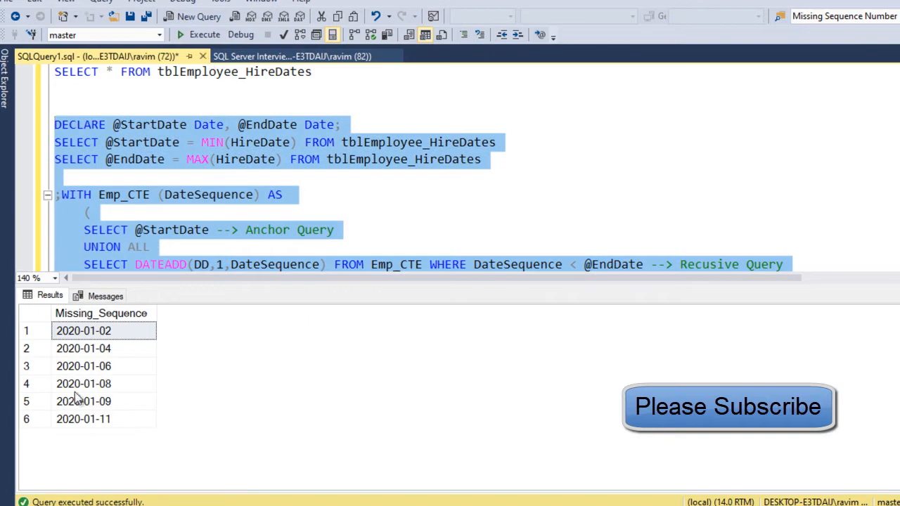
left_click(83, 330)
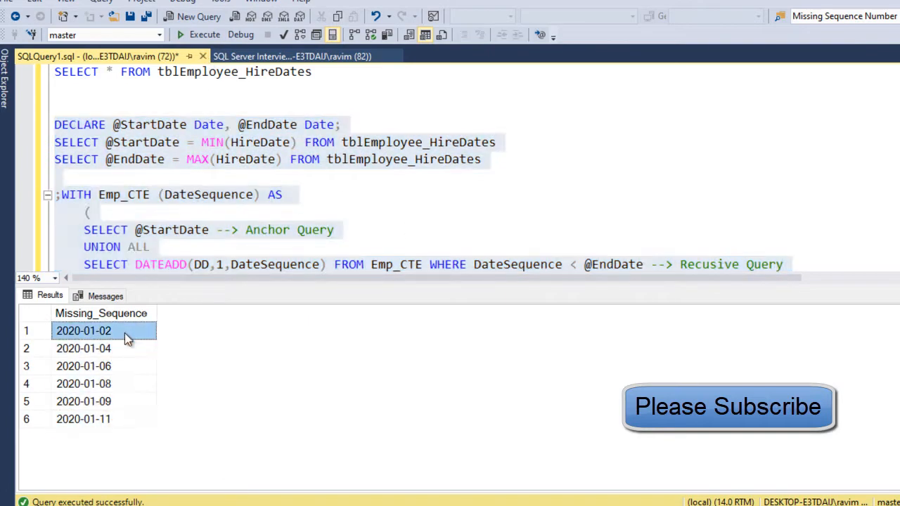
left_click(83, 383)
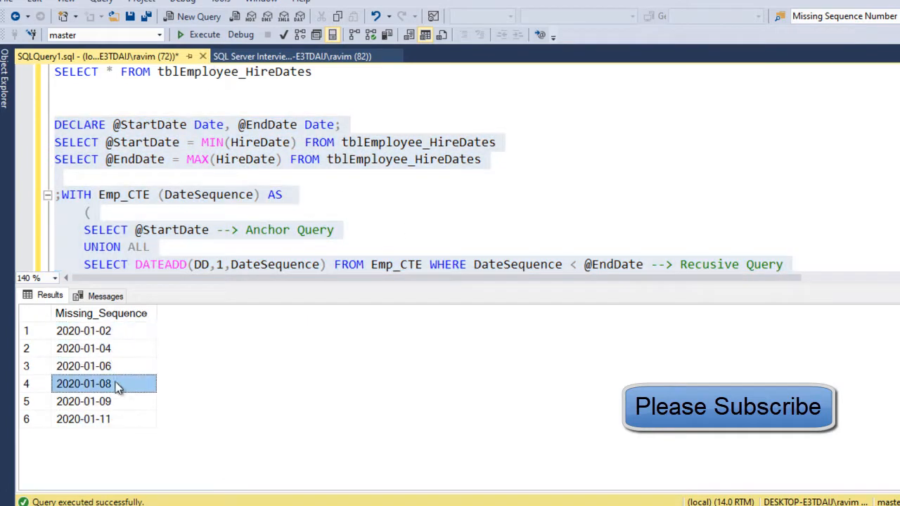
left_click(83, 418)
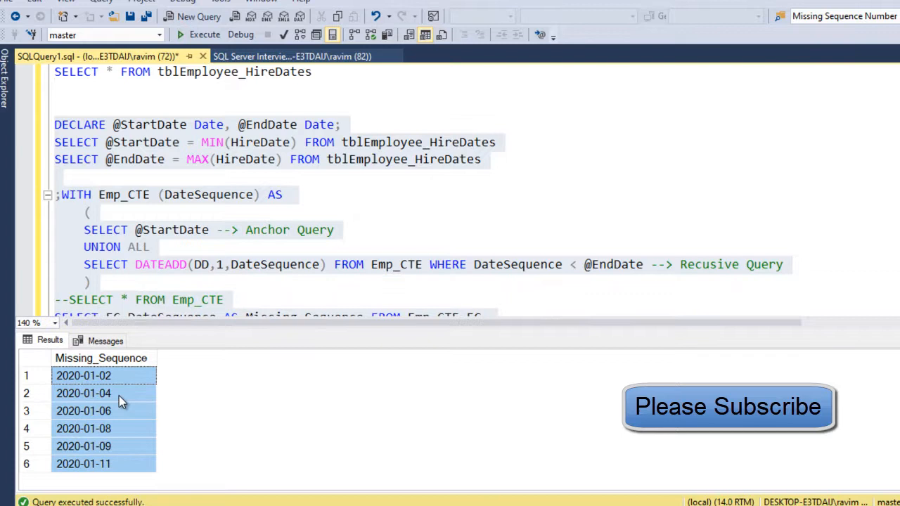
mouse_move(123, 471)
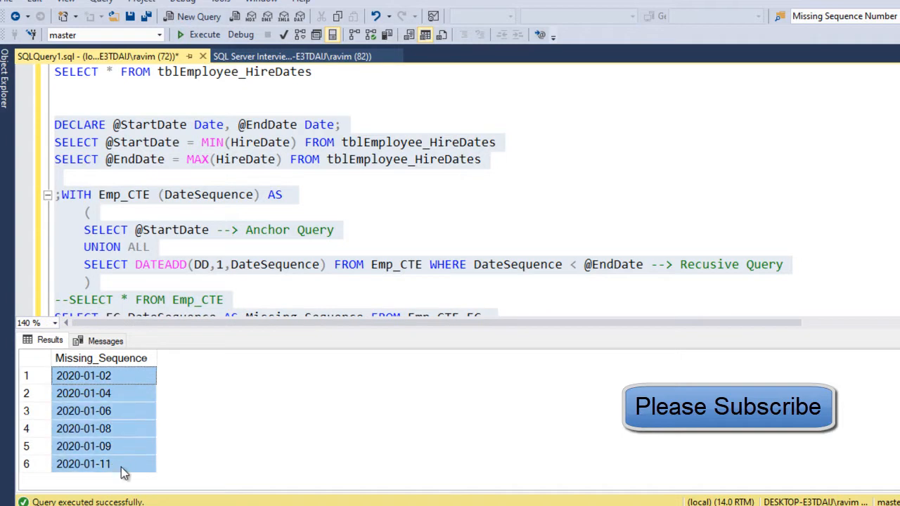